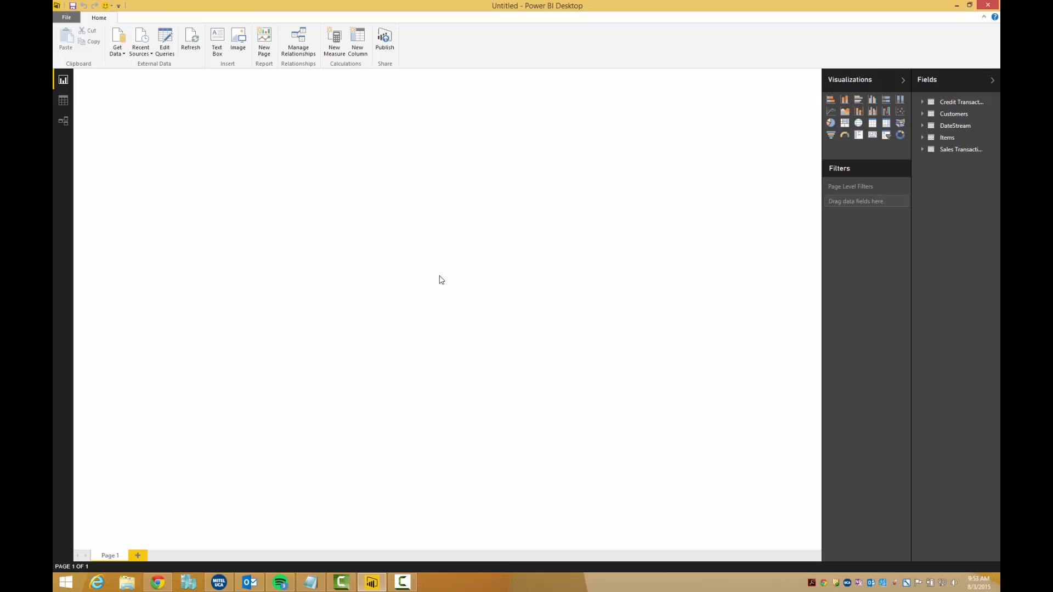
Launch the Query Editor from the Home ribbon, previewing the Credit Transactions query
{"action": "left_click", "coordinate": [165, 40]}
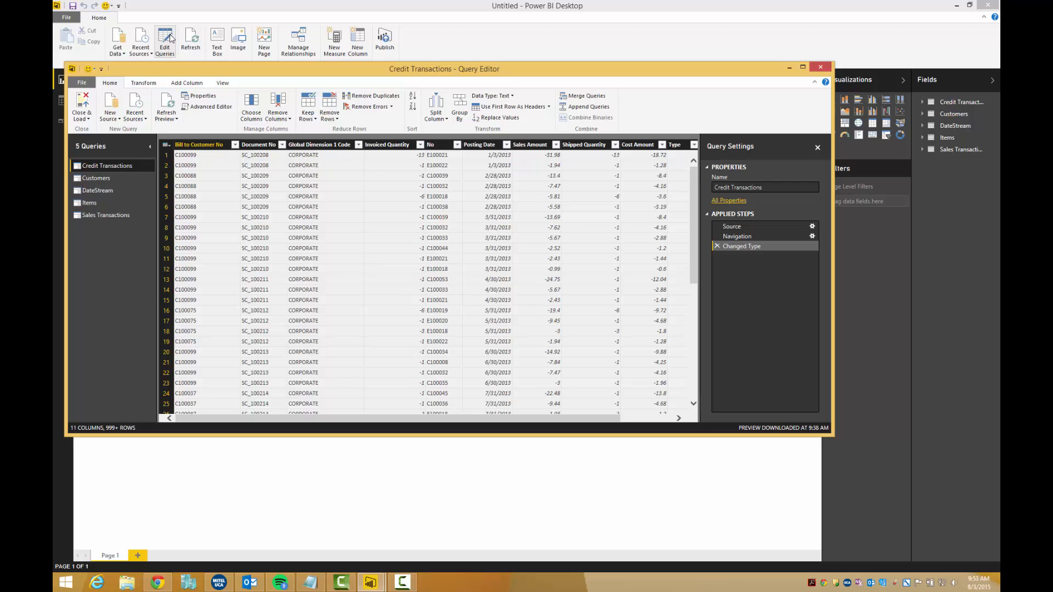
{"action": "mouse_move", "coordinate": [125, 198]}
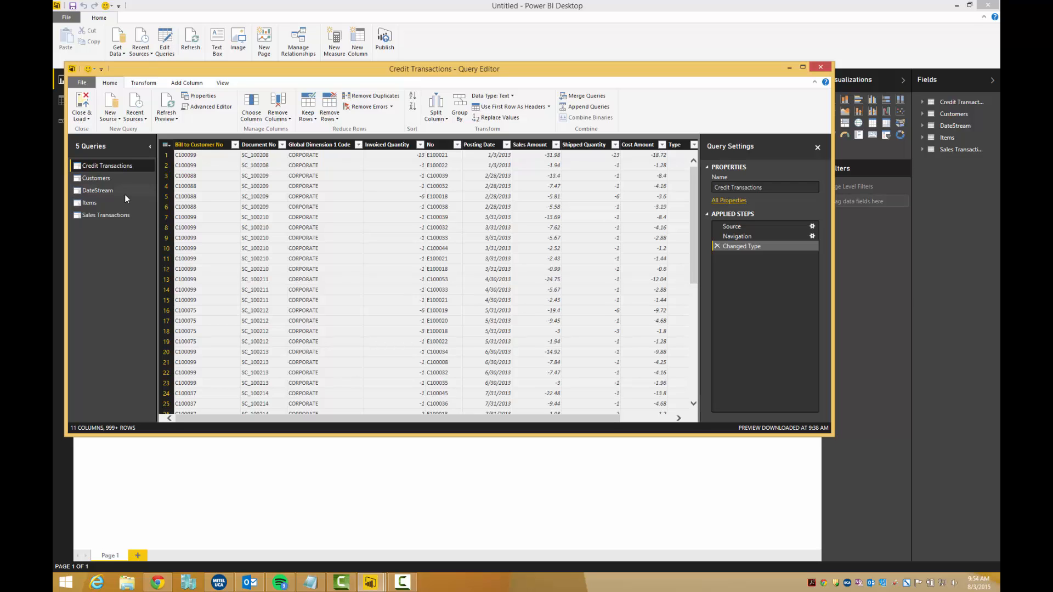
Append Credit Transactions onto the Sales Transactions query
{"action": "left_click", "coordinate": [105, 215]}
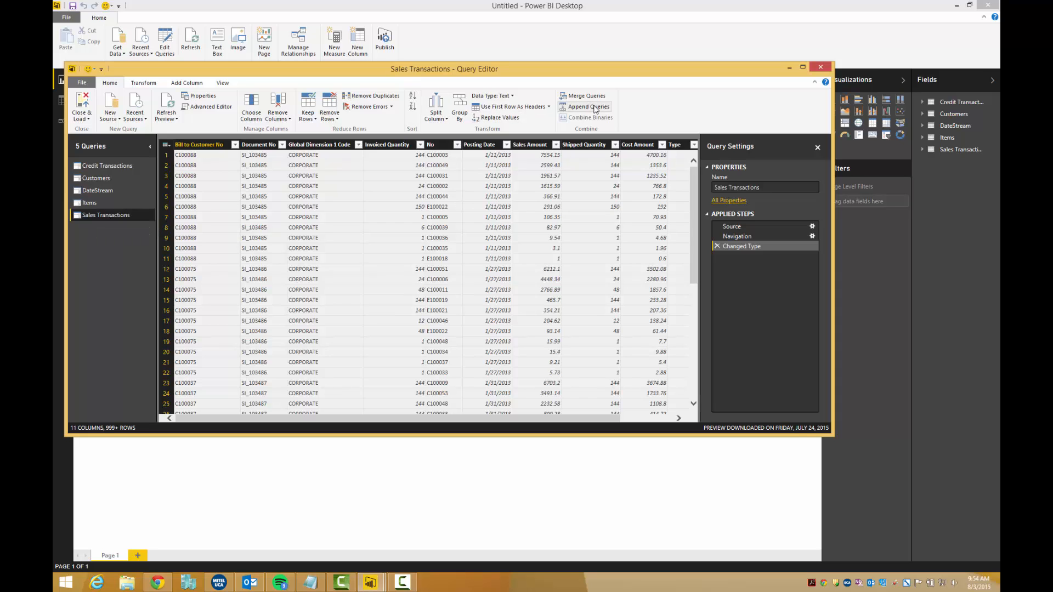
{"action": "left_click", "coordinate": [585, 107]}
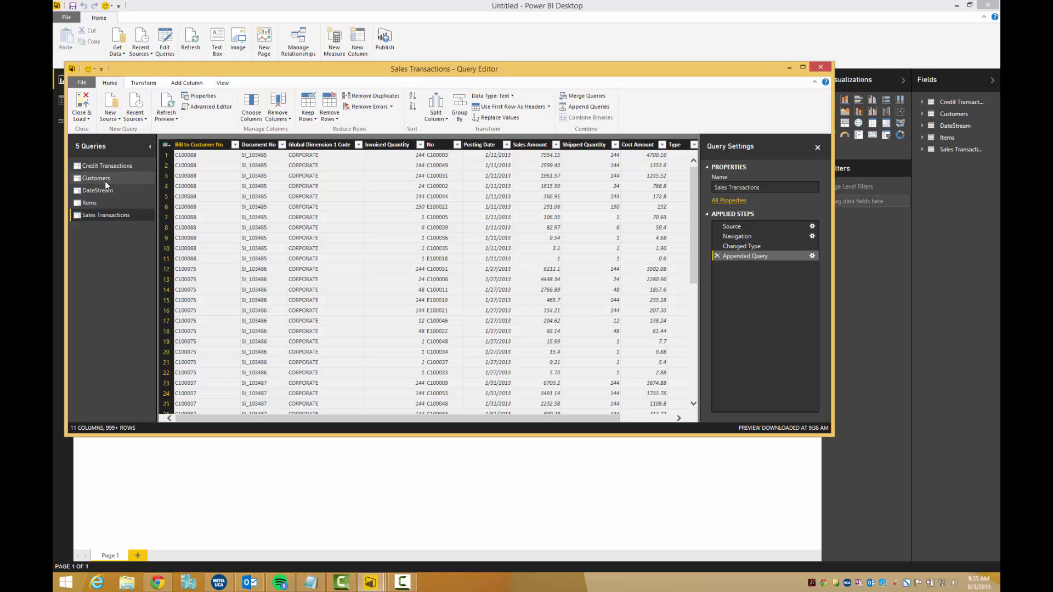
Split the Customers City/State column at the left-most comma into City and State
{"action": "left_click", "coordinate": [95, 178]}
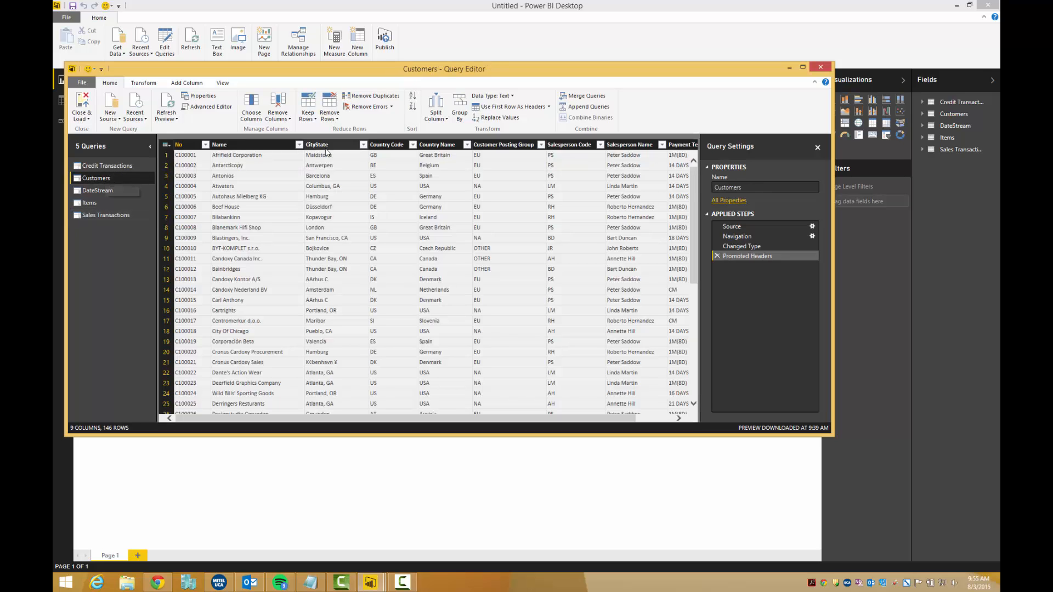
{"action": "mouse_move", "coordinate": [344, 148]}
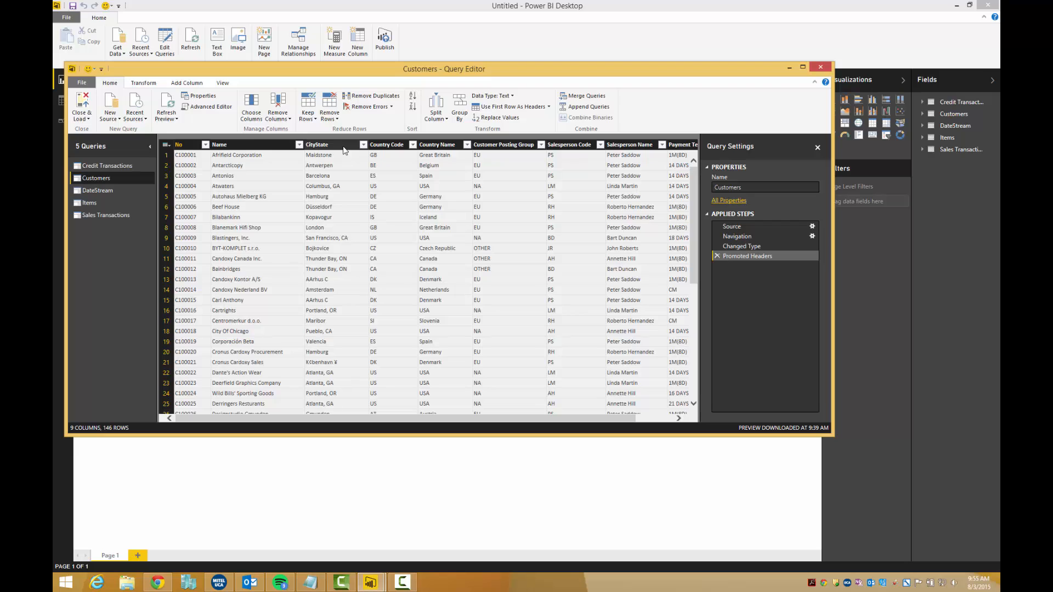
{"action": "left_click", "coordinate": [330, 145]}
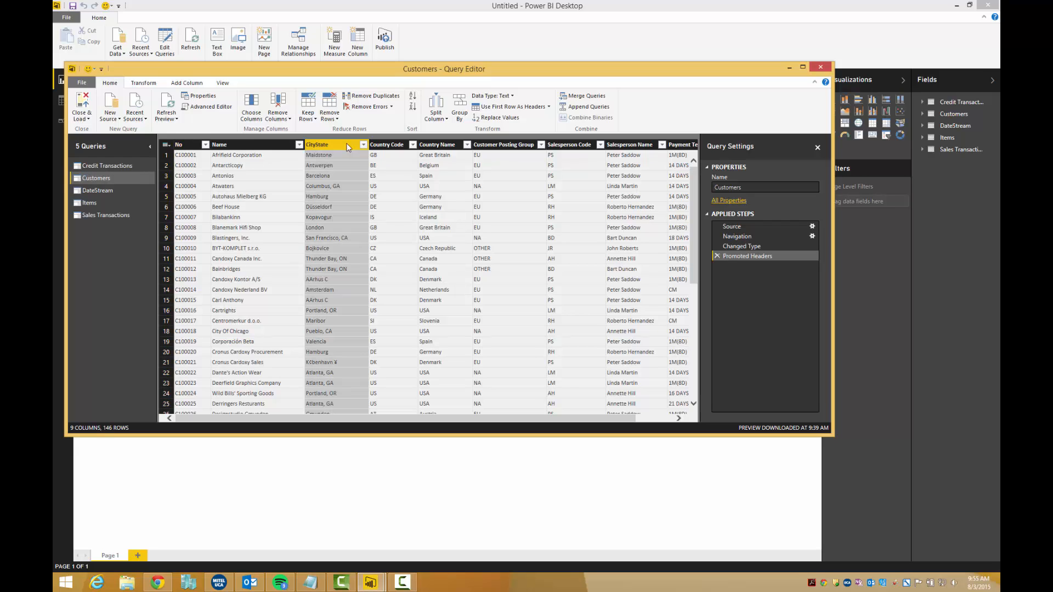
{"action": "left_click", "coordinate": [436, 107]}
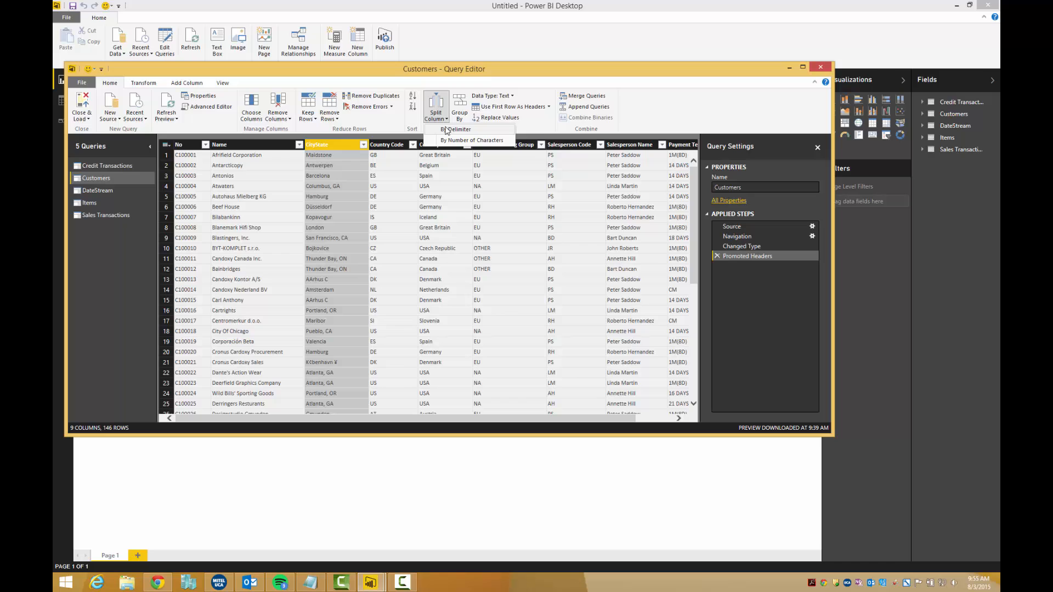
{"action": "left_click", "coordinate": [458, 129]}
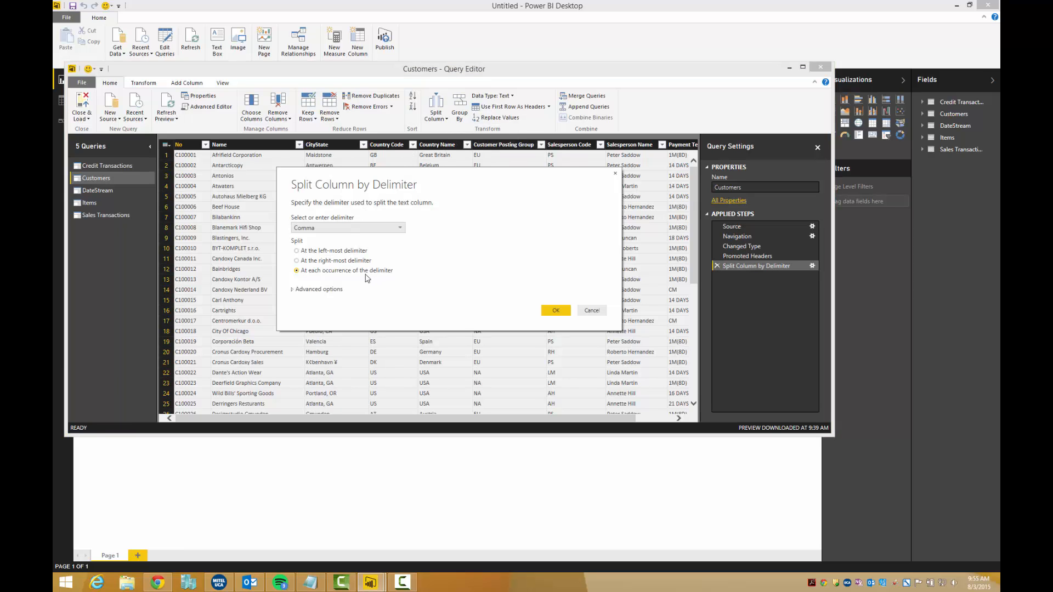
{"action": "left_click", "coordinate": [296, 250]}
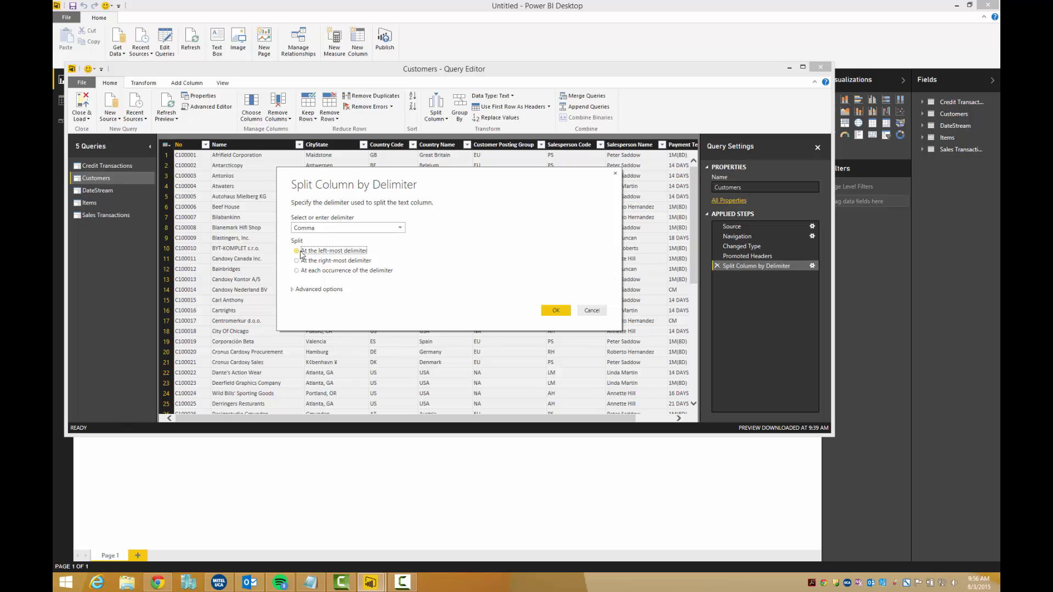
{"action": "left_click", "coordinate": [555, 311]}
{"action": "type", "text": "State"}
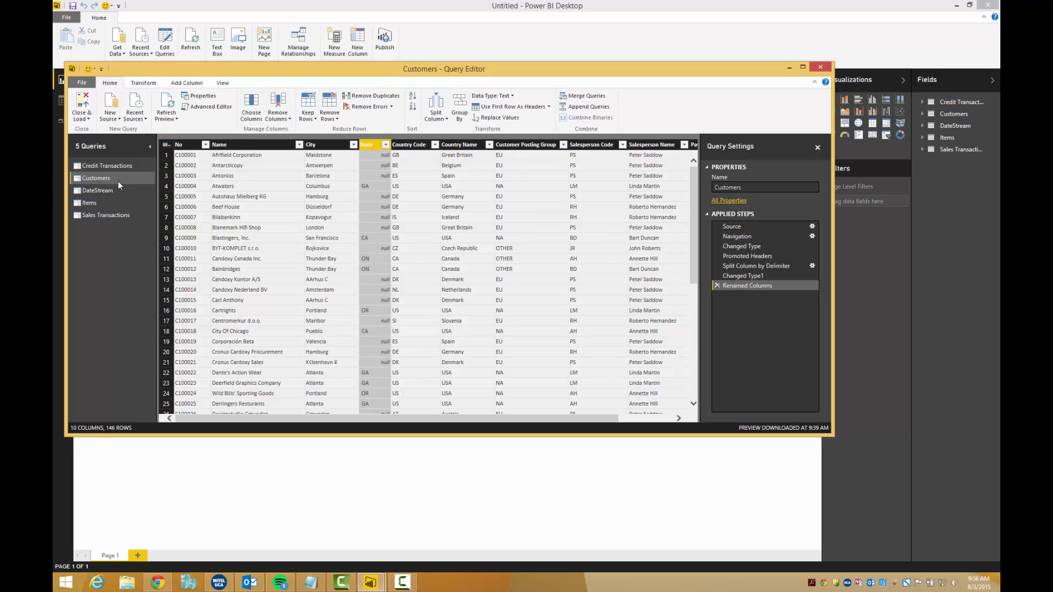
Change the DateStream DayInWeek day-number column to Text data type
{"action": "left_click", "coordinate": [96, 191]}
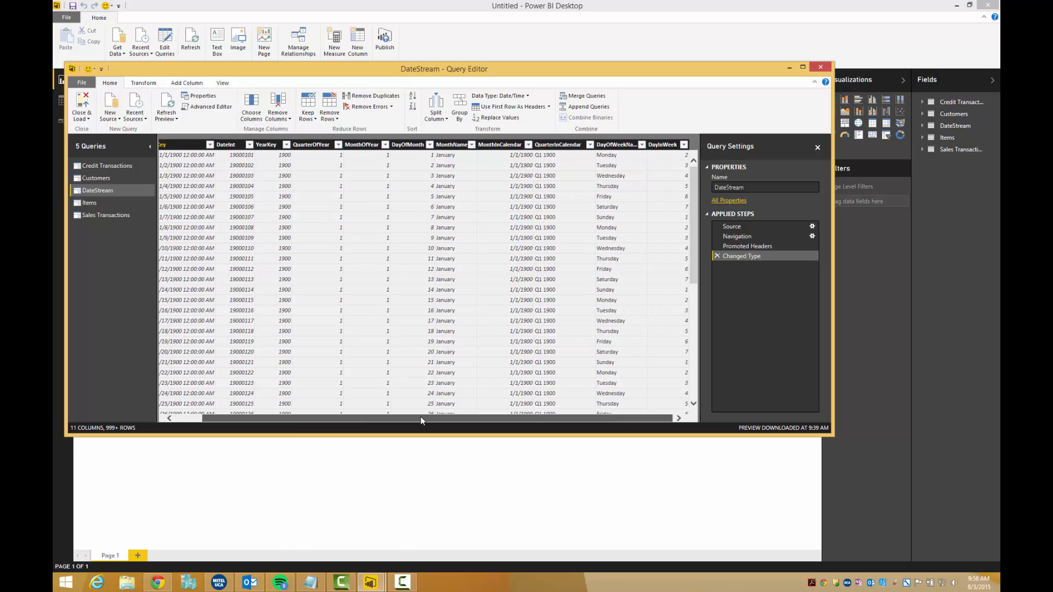
{"action": "left_click", "coordinate": [663, 145]}
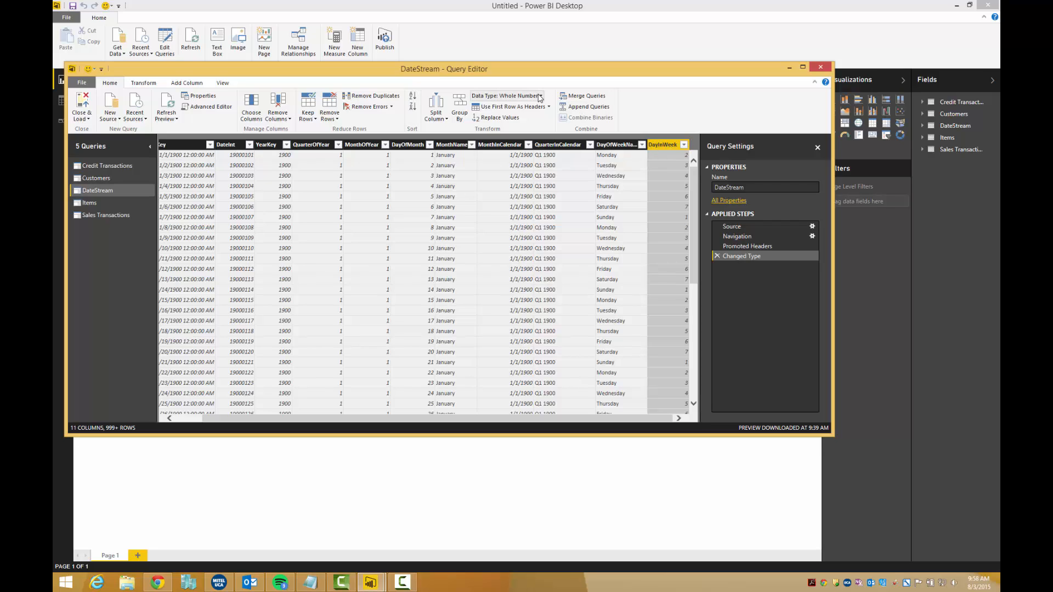
{"action": "left_click", "coordinate": [539, 95]}
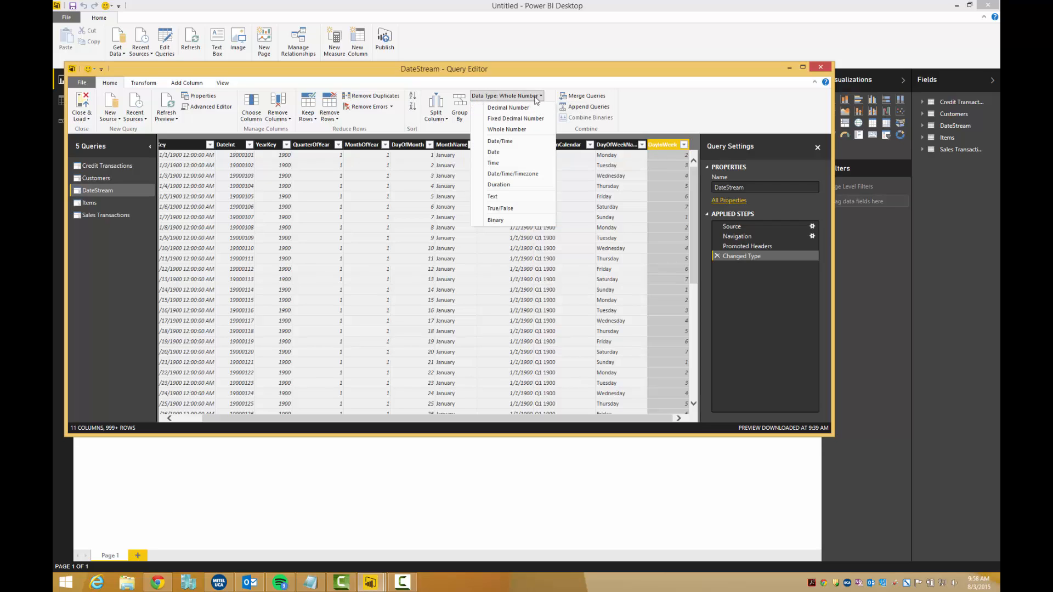
{"action": "mouse_move", "coordinate": [515, 191]}
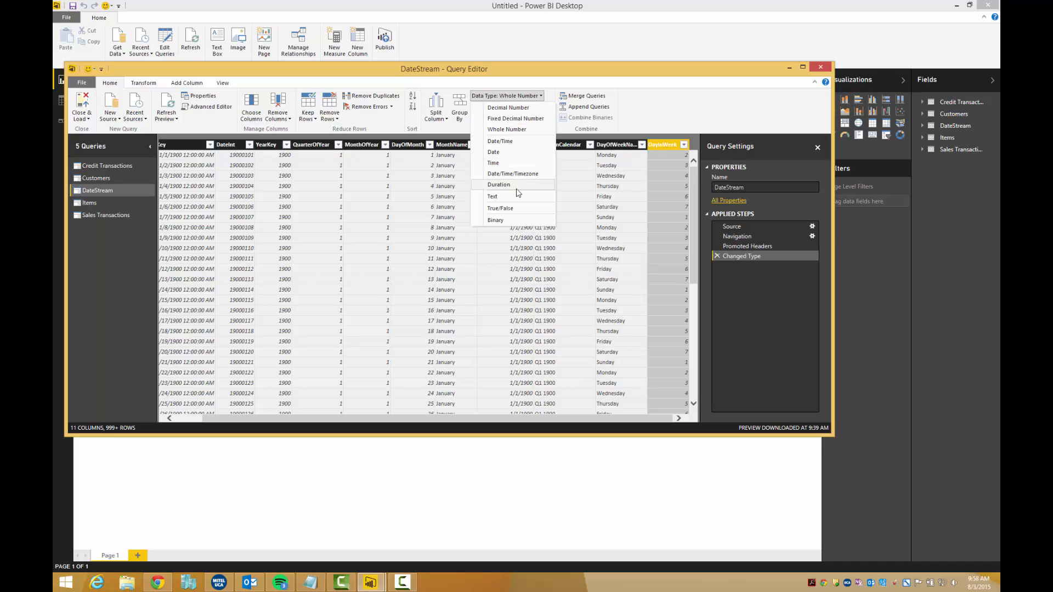
{"action": "left_click", "coordinate": [493, 195]}
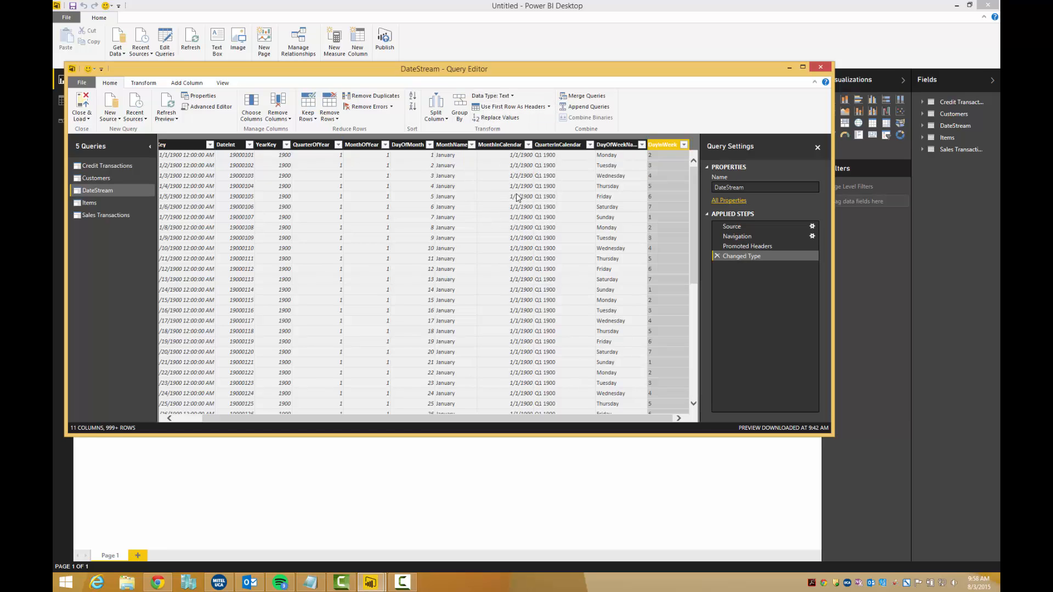
{"action": "mouse_move", "coordinate": [542, 200]}
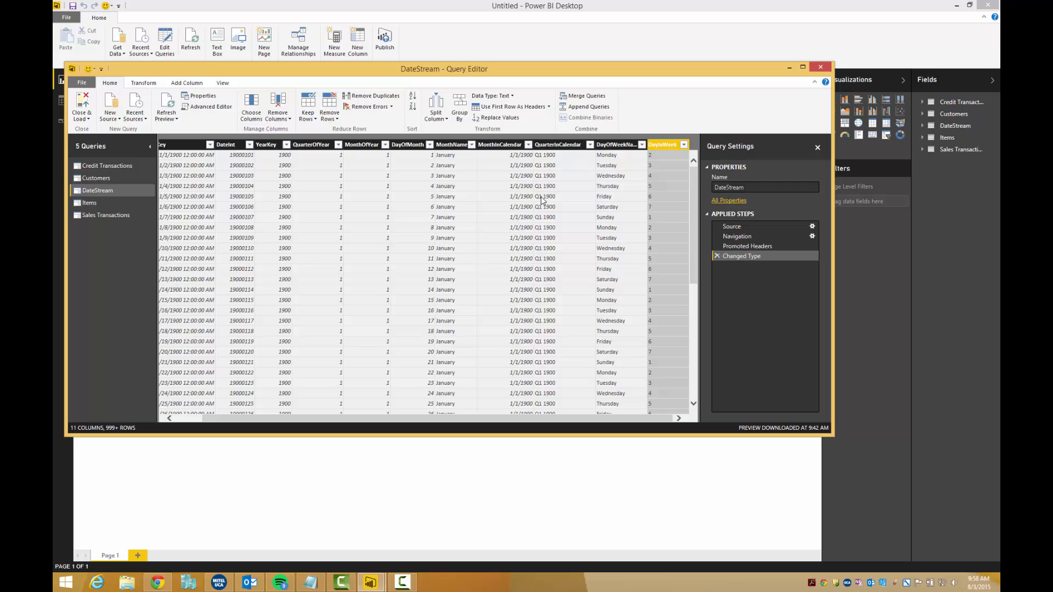
{"action": "mouse_move", "coordinate": [556, 196]}
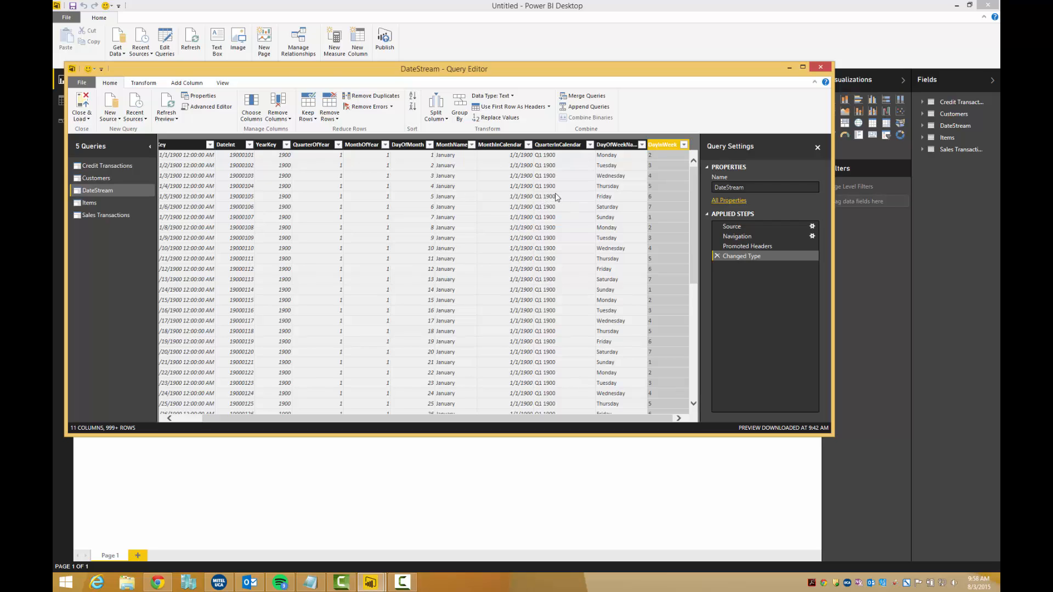
{"action": "left_click", "coordinate": [187, 82]}
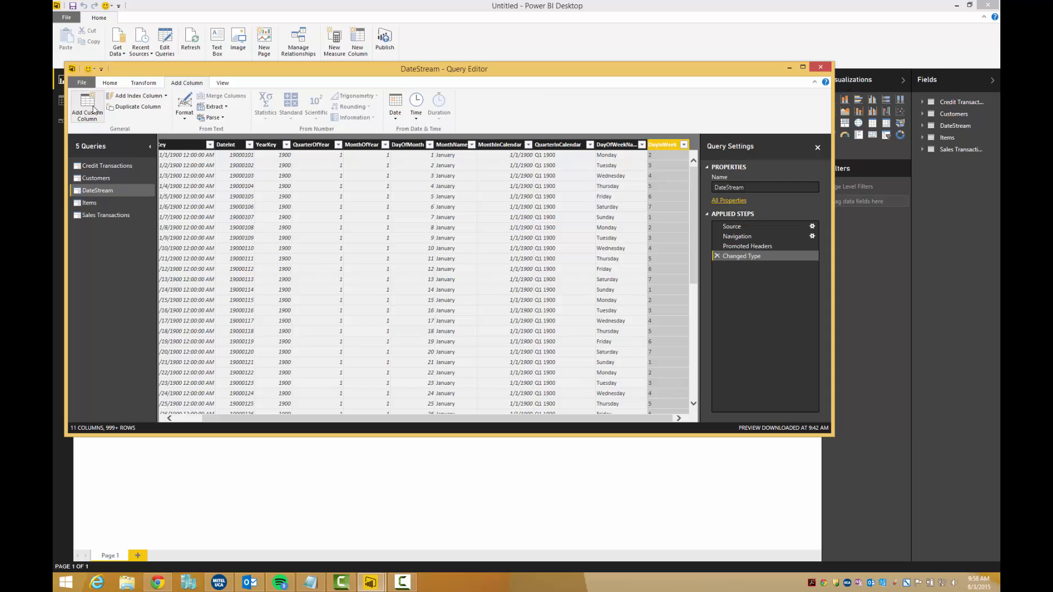
Add a custom column to DateStream named 'Days in week ordered'
{"action": "left_click", "coordinate": [85, 105]}
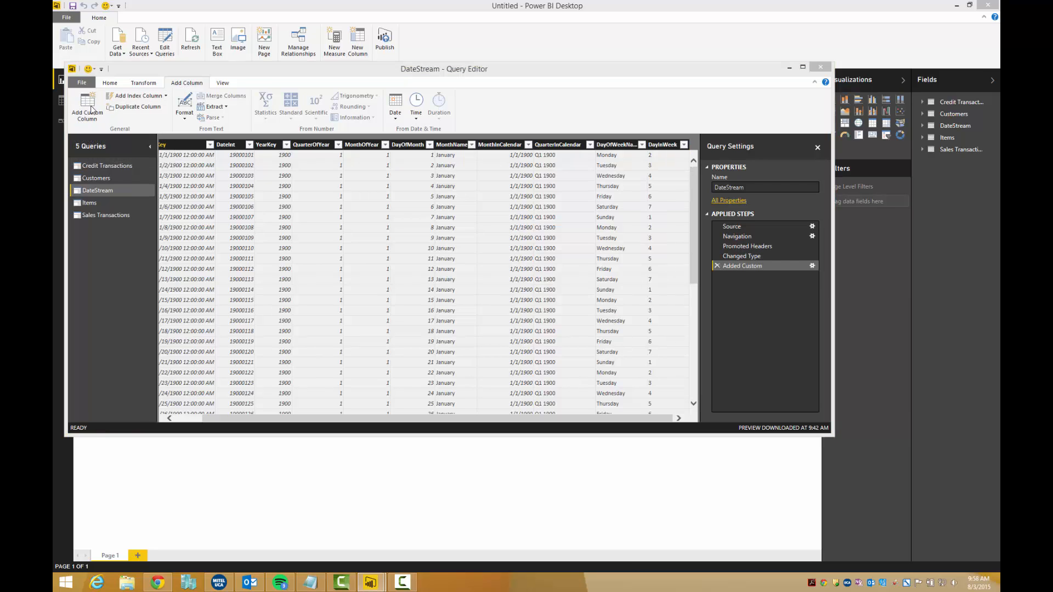
{"action": "left_click", "coordinate": [85, 104]}
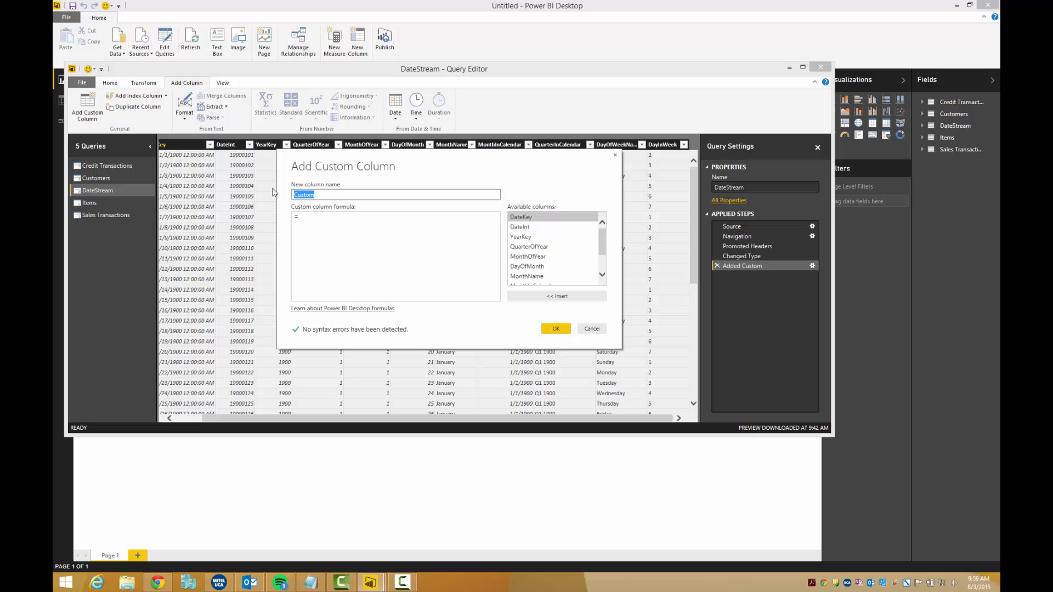
{"action": "type", "text": "Days in week ordered"}
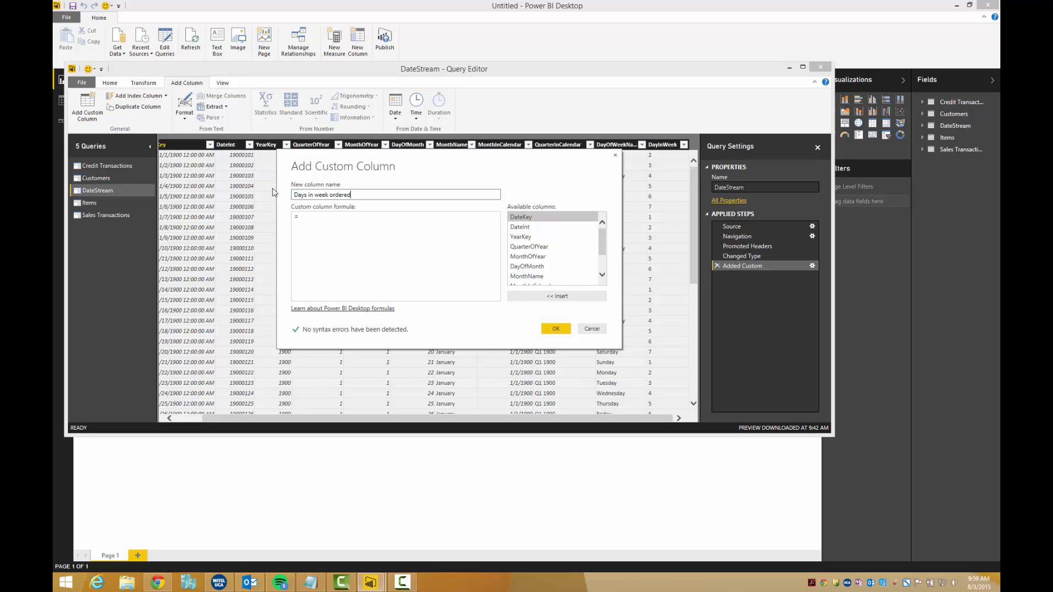
{"action": "mouse_move", "coordinate": [649, 270]}
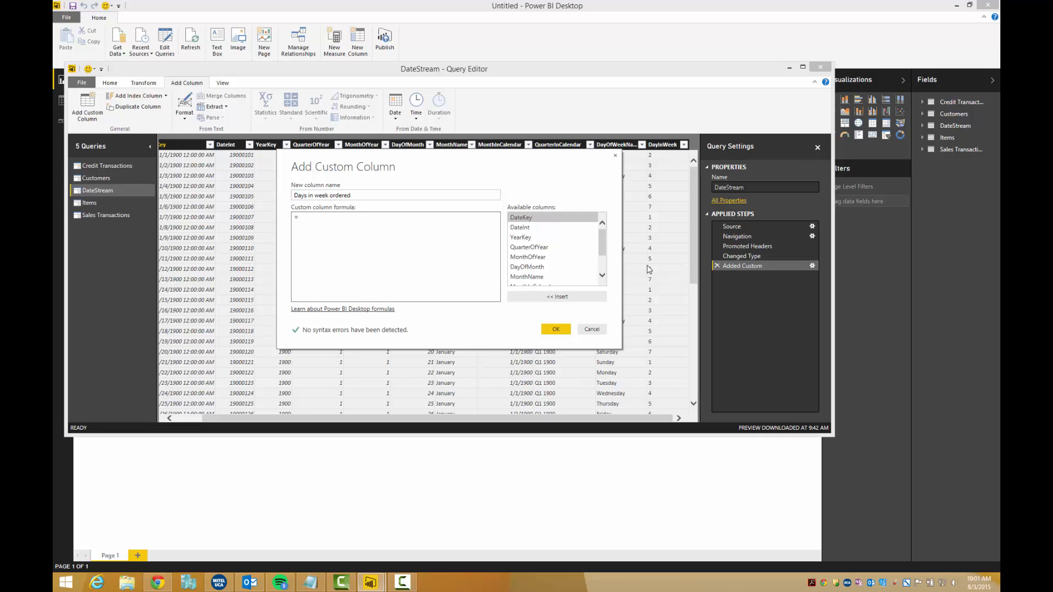
{"action": "scroll", "scroll_direction": "down", "scroll_amount": 3}
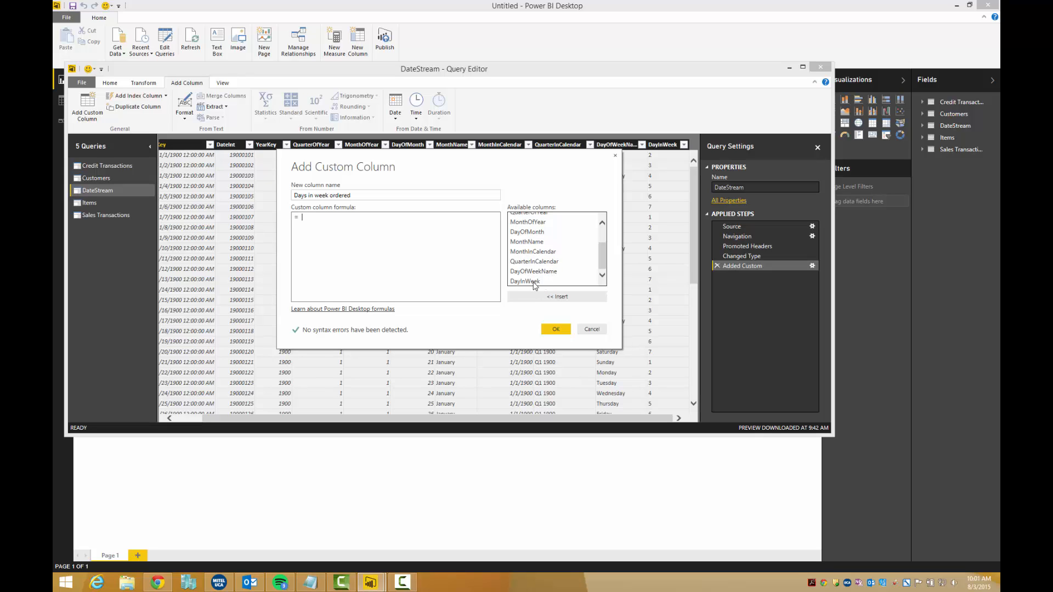
Build the formula [DayInWeek] & ". " & [DayOfWeekName] and create the column
{"action": "left_click", "coordinate": [555, 296]}
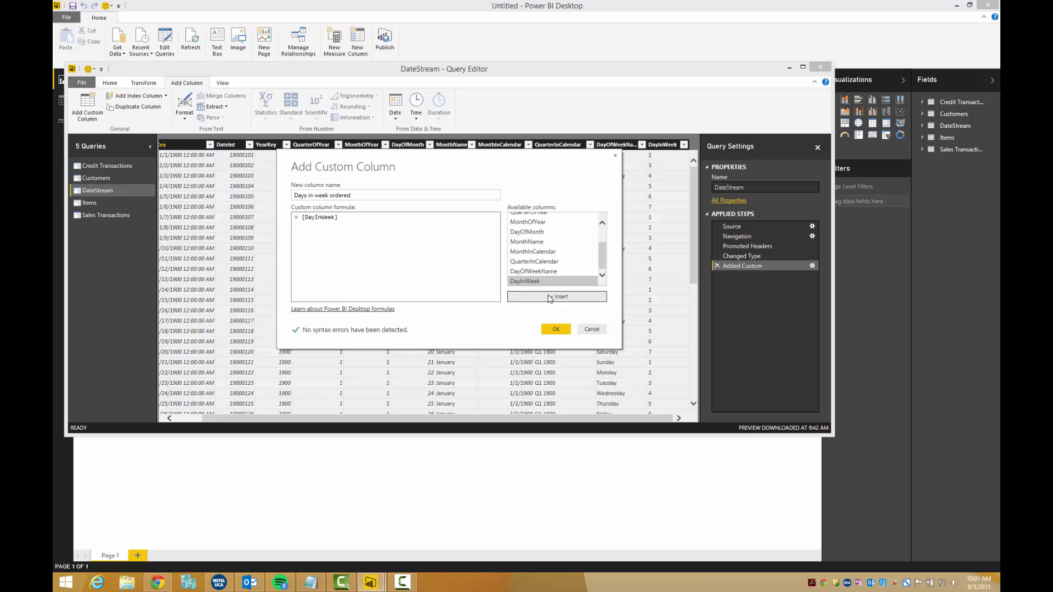
{"action": "type", "text": "& \"."}
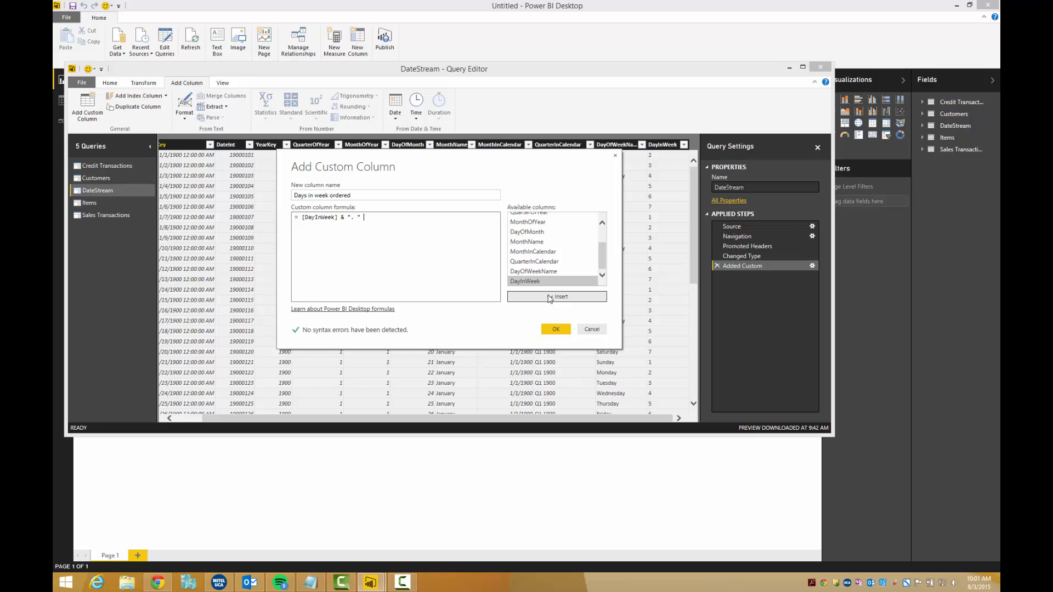
{"action": "type", "text": "&"}
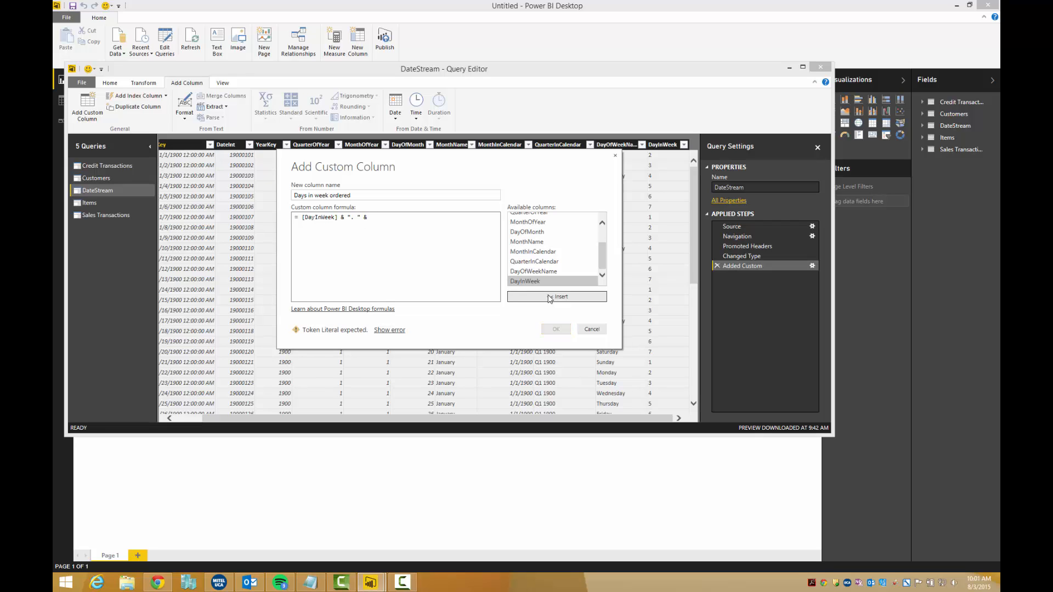
{"action": "left_click", "coordinate": [533, 271]}
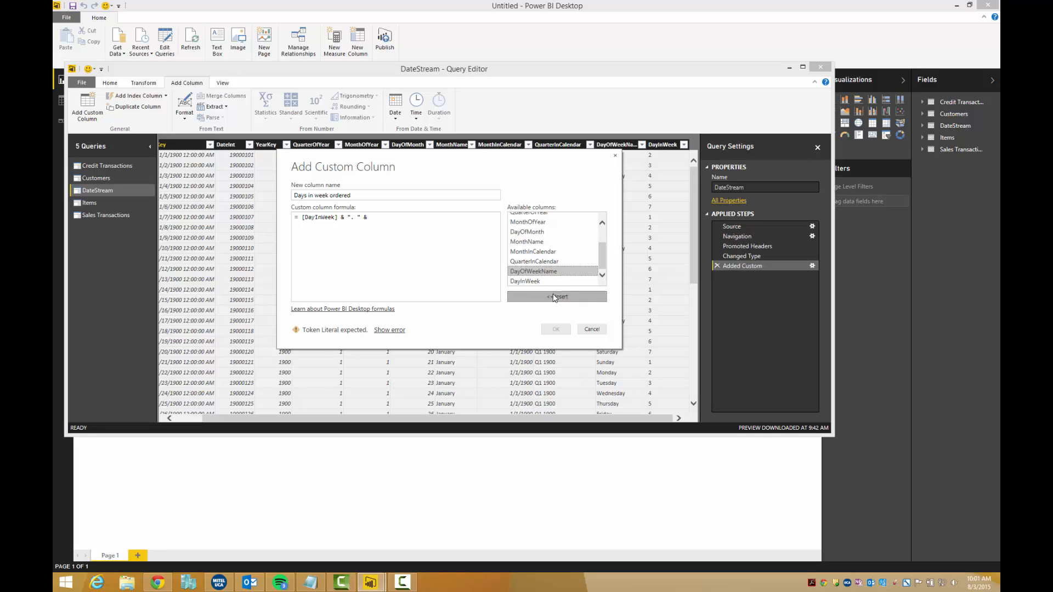
{"action": "left_click", "coordinate": [556, 296]}
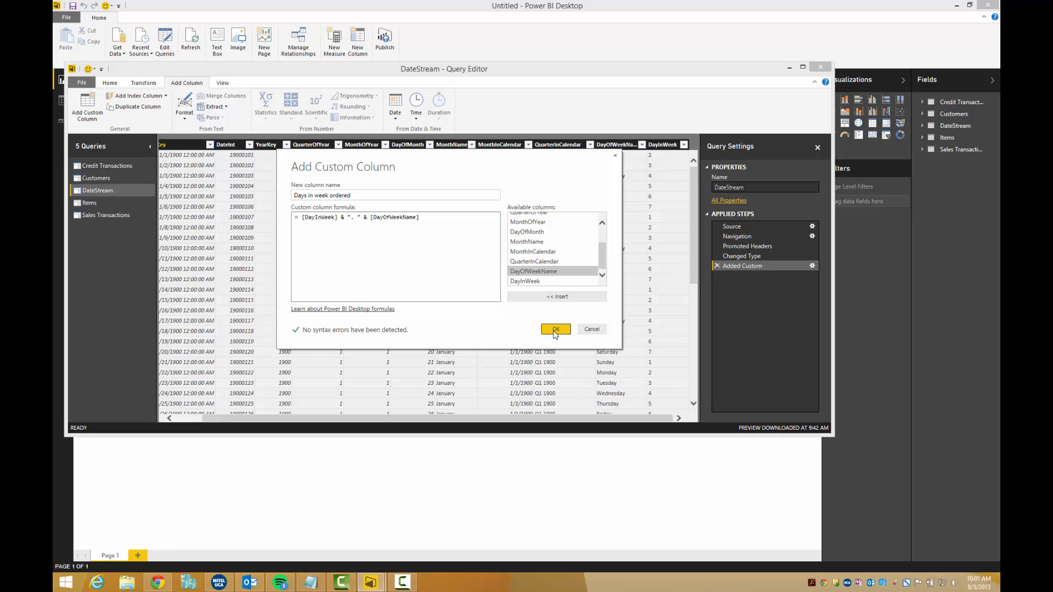
{"action": "left_click", "coordinate": [554, 329]}
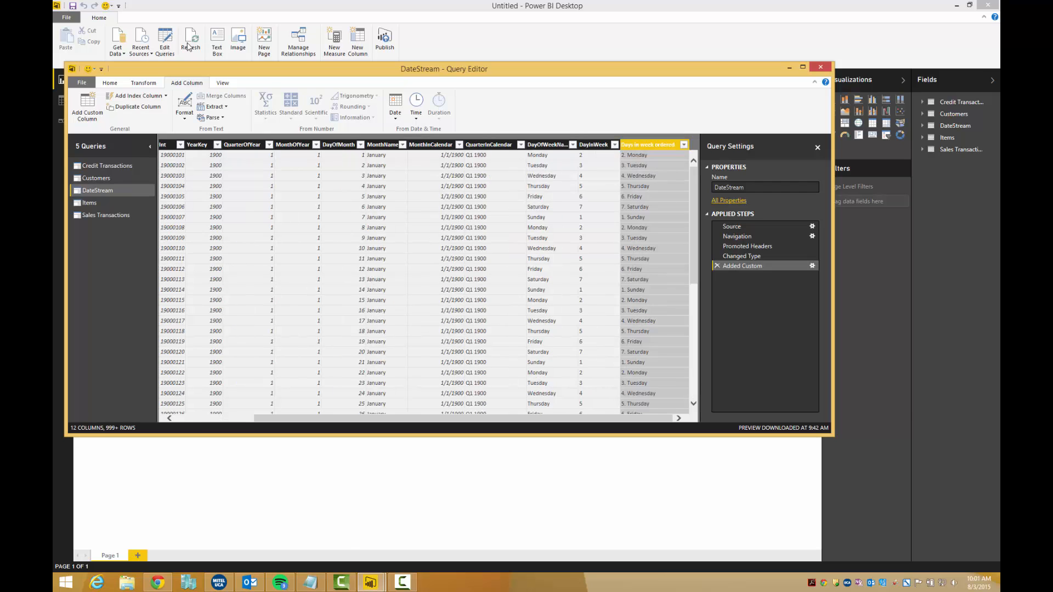
Close & Load the edited queries into the report
{"action": "left_click", "coordinate": [110, 82]}
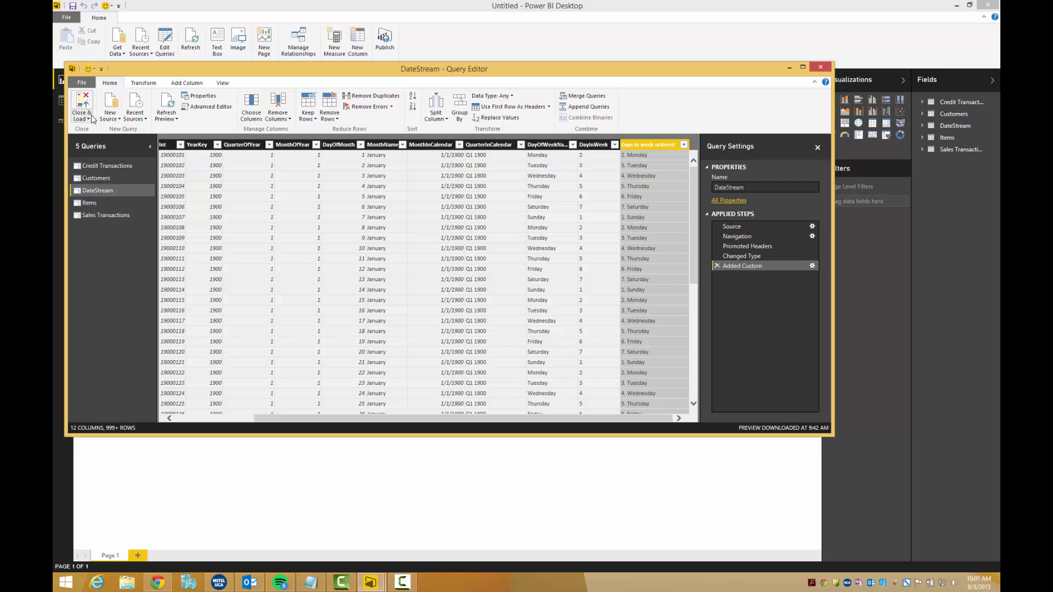
{"action": "mouse_move", "coordinate": [81, 104]}
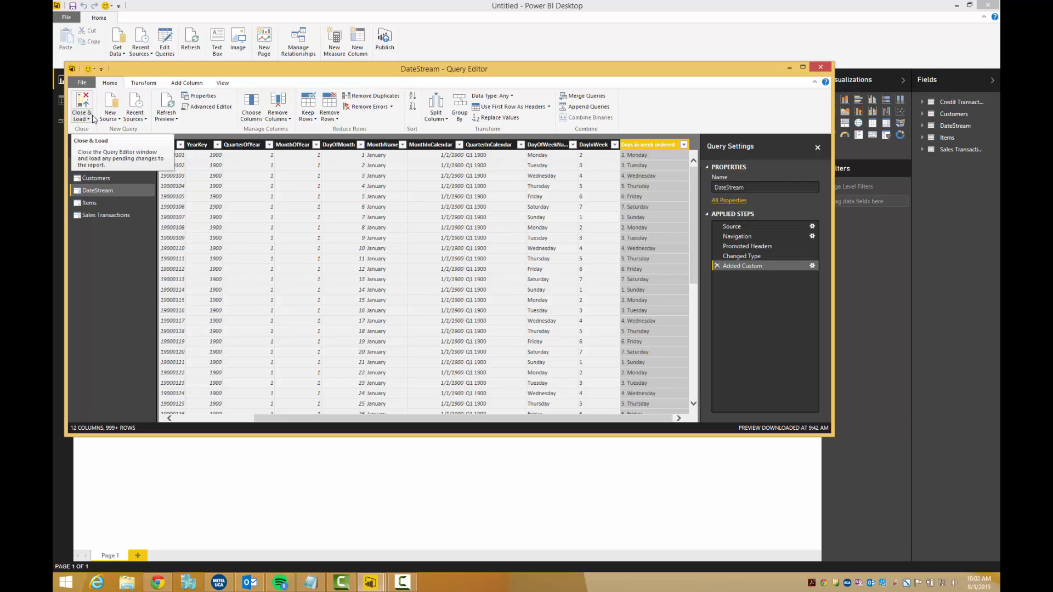
{"action": "left_click", "coordinate": [81, 102]}
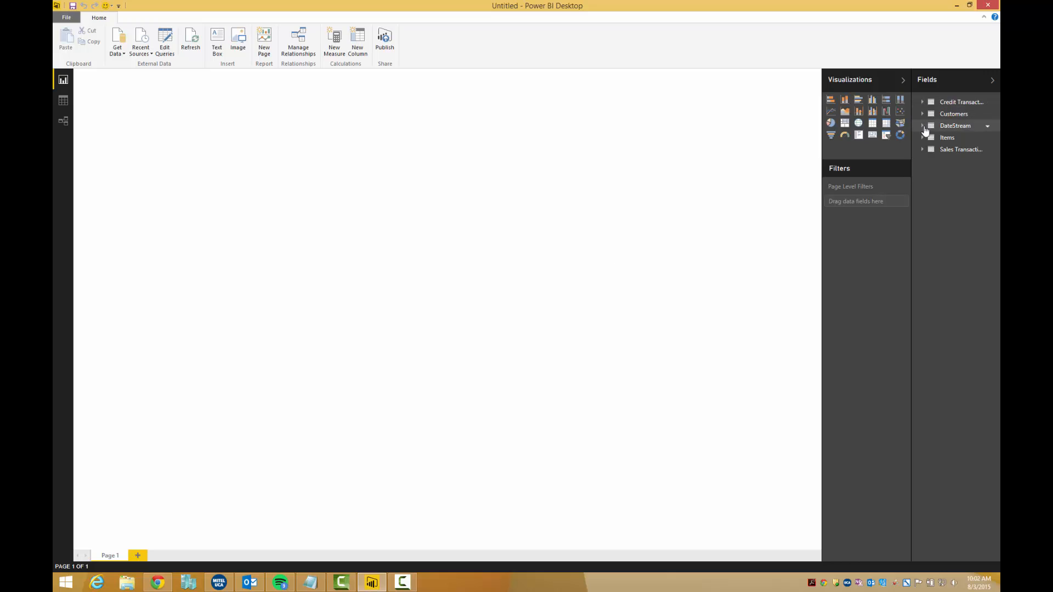
Chart Sales Amount by Days in week ordered, columns running 1. Sunday to 7. Saturday
{"action": "left_click", "coordinate": [921, 125]}
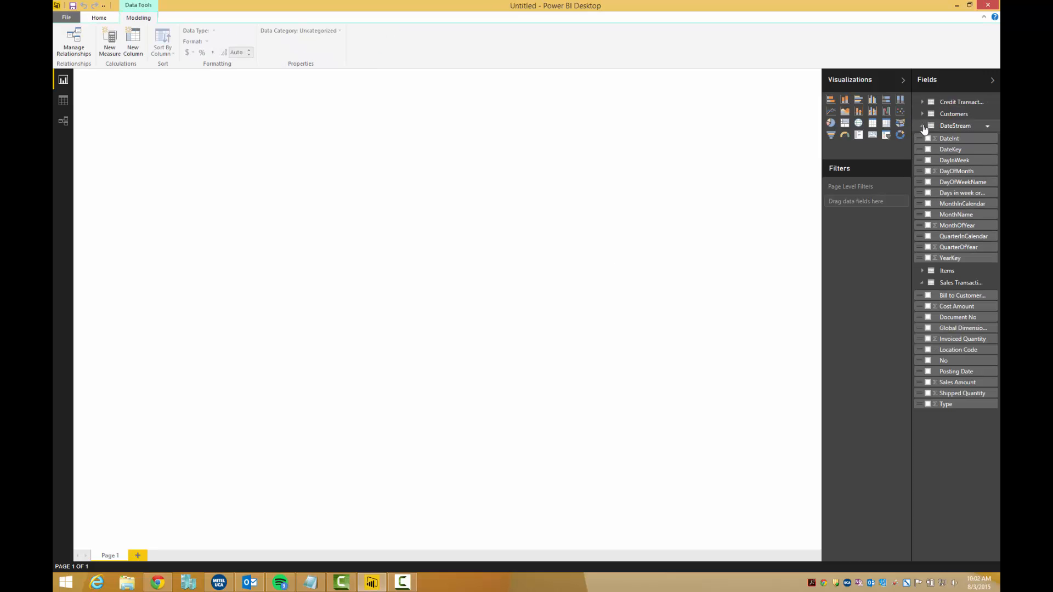
{"action": "left_click", "coordinate": [98, 17]}
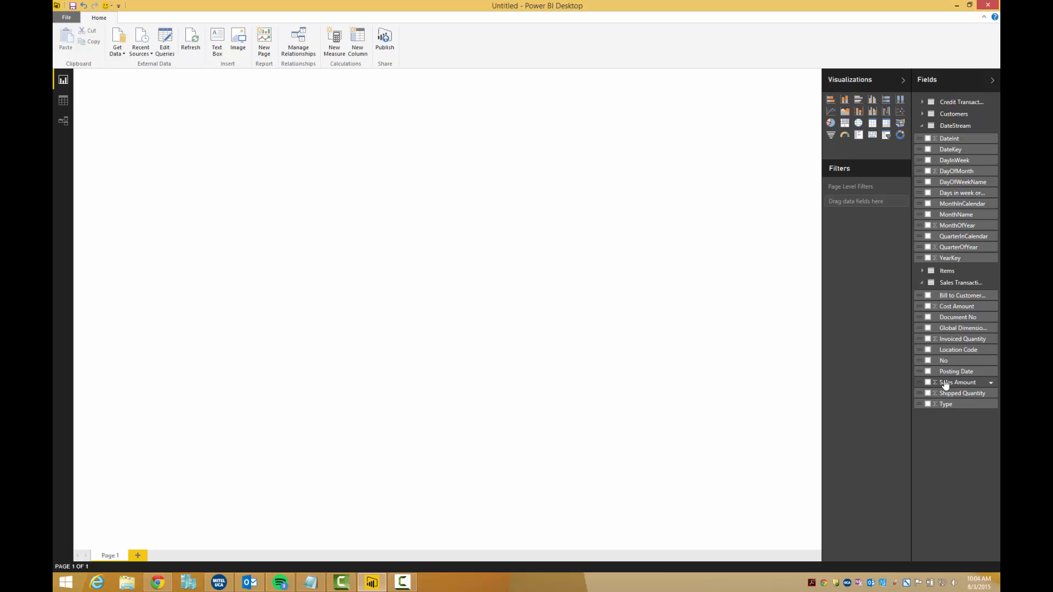
{"action": "left_click", "coordinate": [929, 381]}
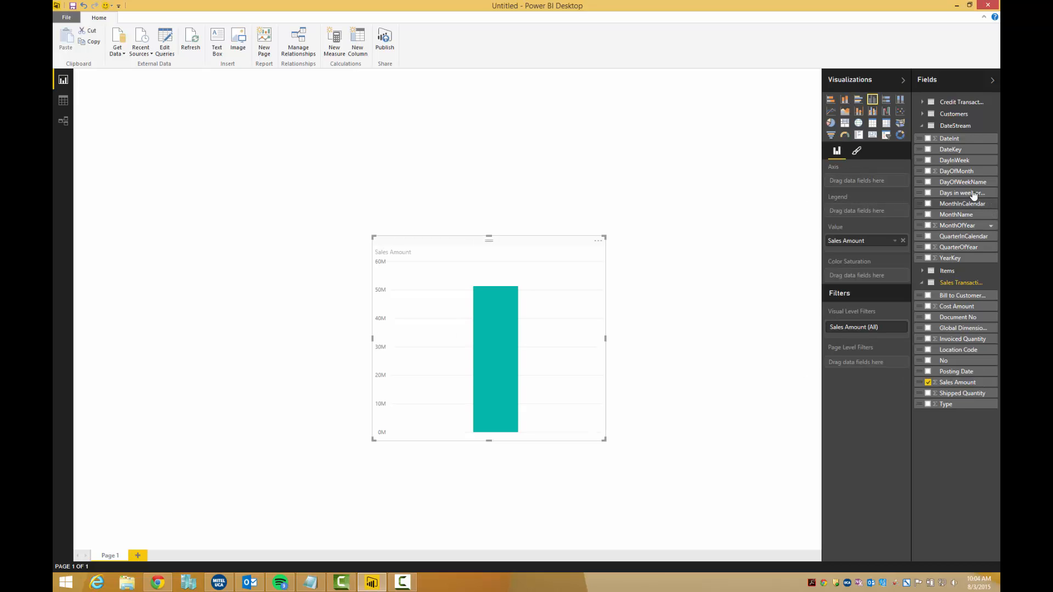
{"action": "left_click", "coordinate": [973, 192]}
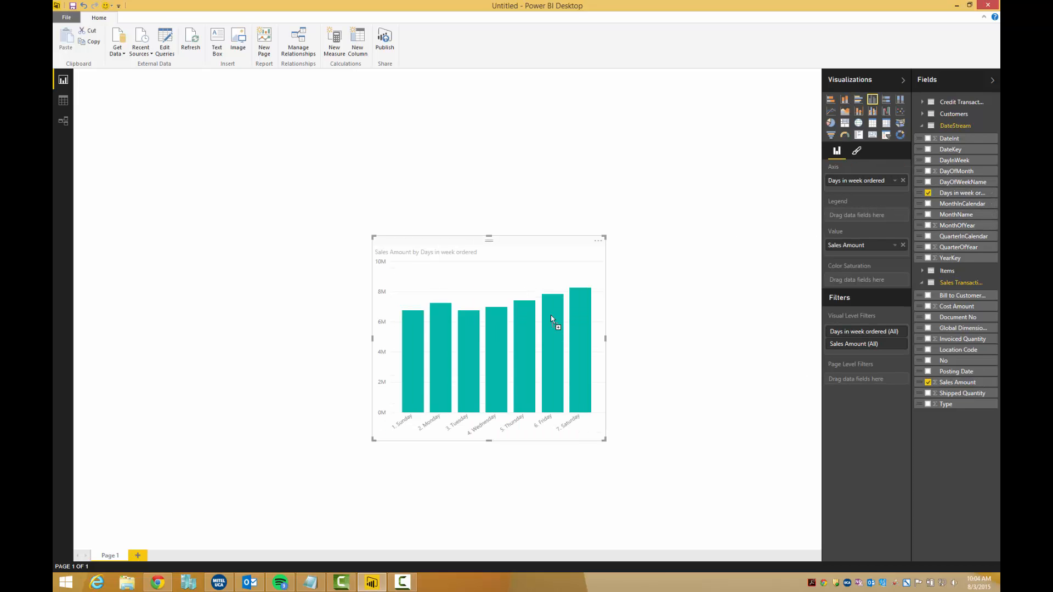